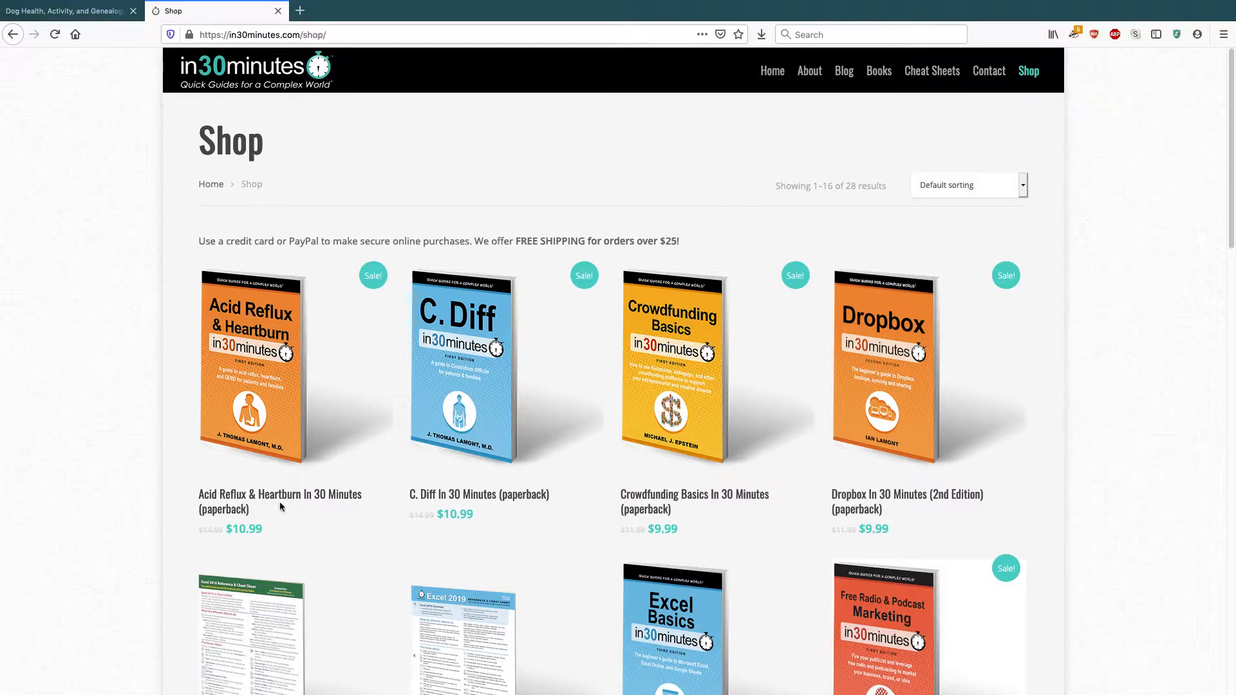
pyautogui.moveTo(446, 590)
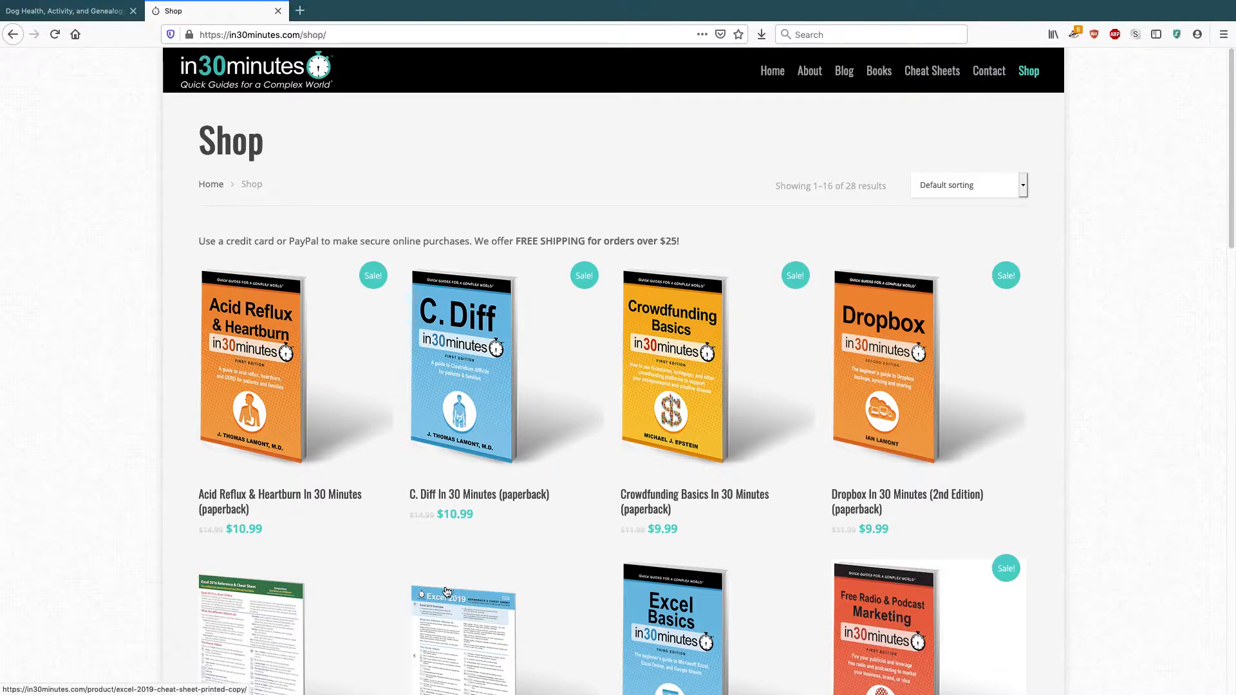
pyautogui.moveTo(523, 568)
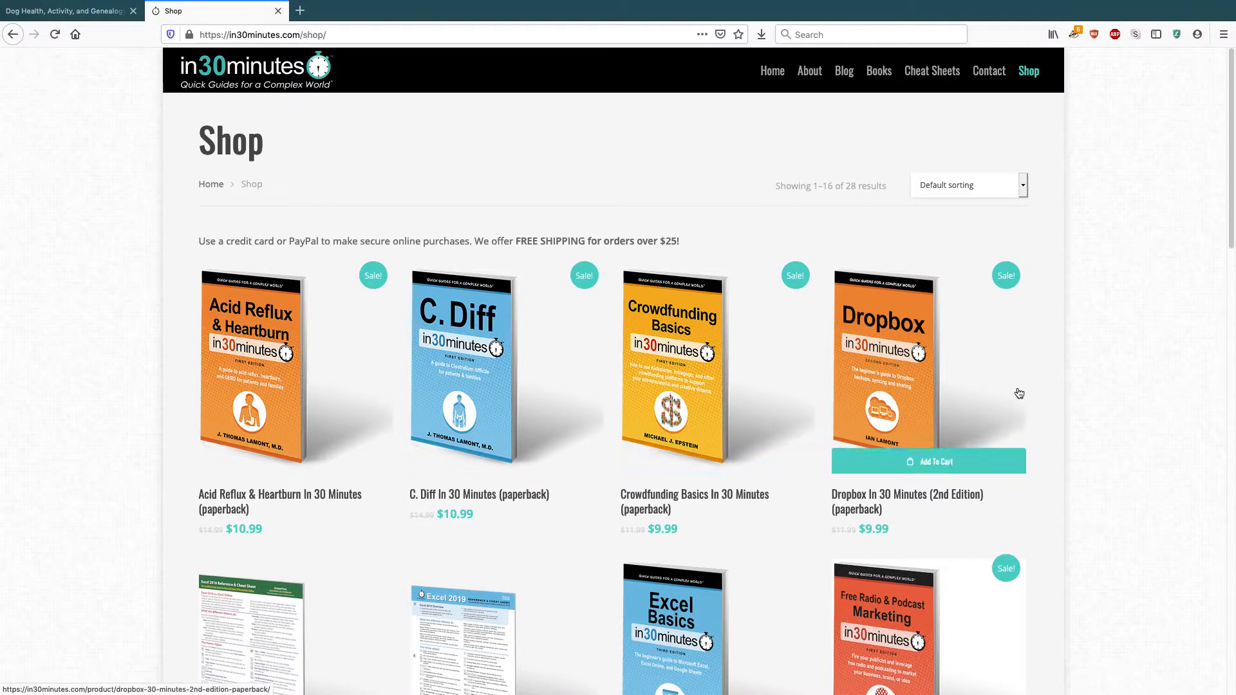
pyautogui.moveTo(1160, 335)
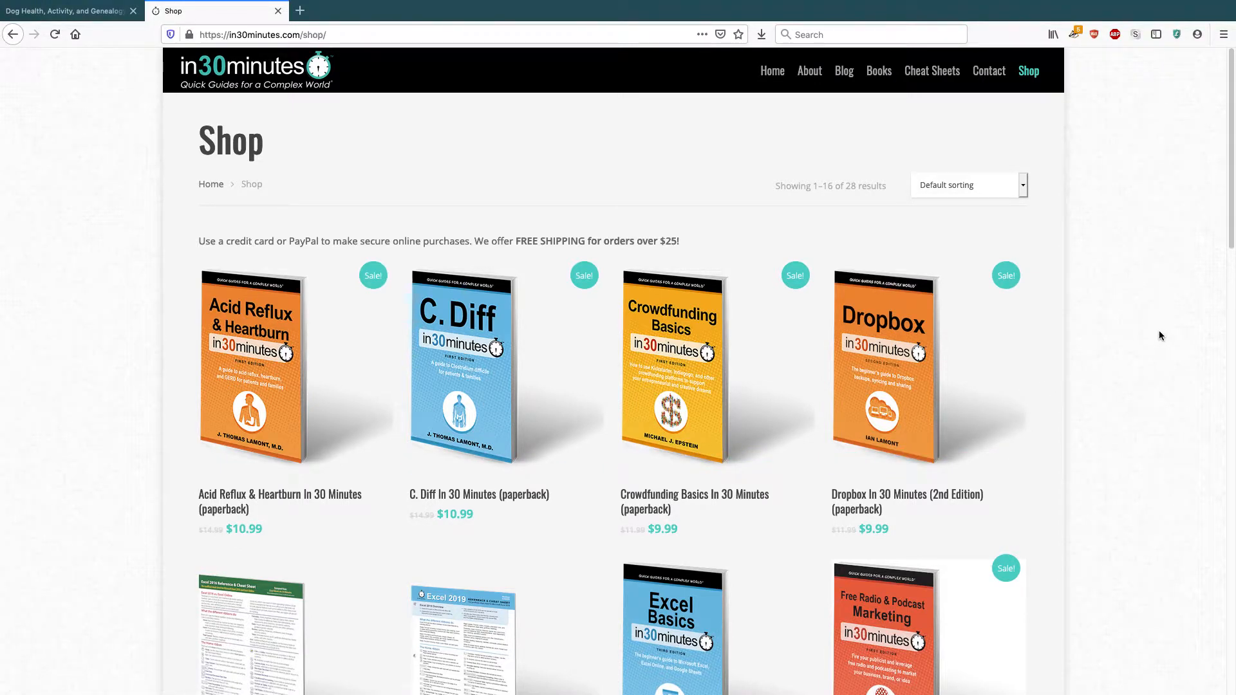
pyautogui.moveTo(1151, 337)
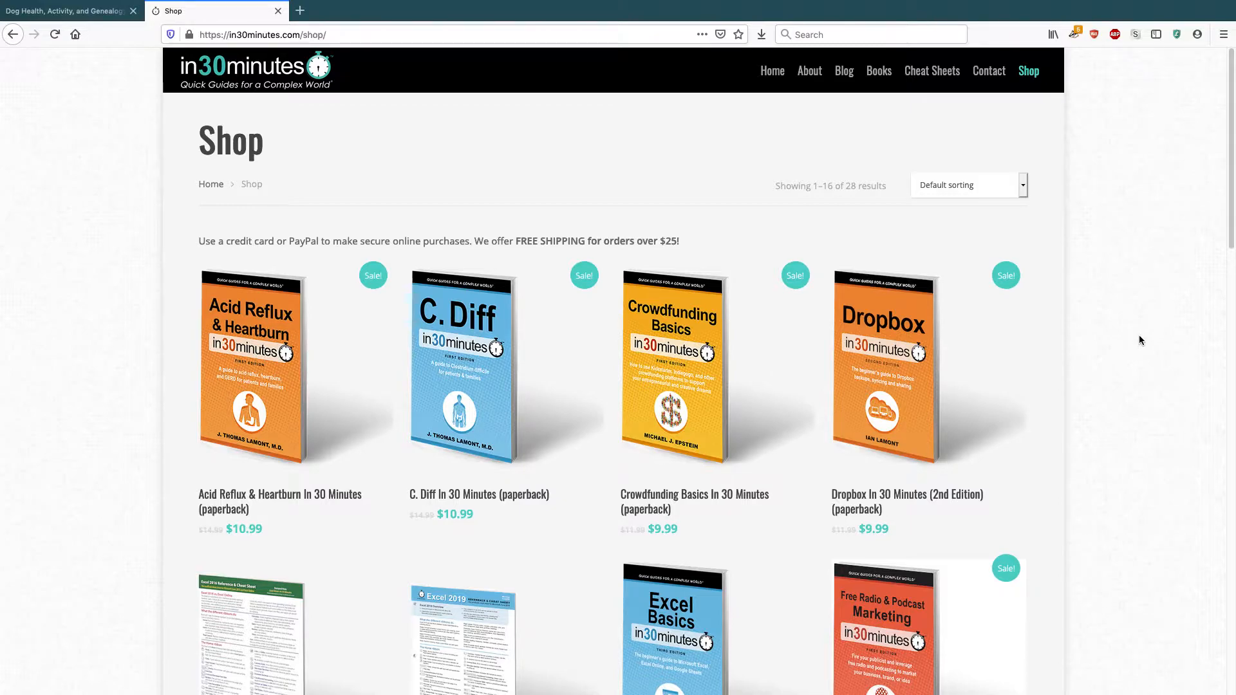
pyautogui.moveTo(1136, 345)
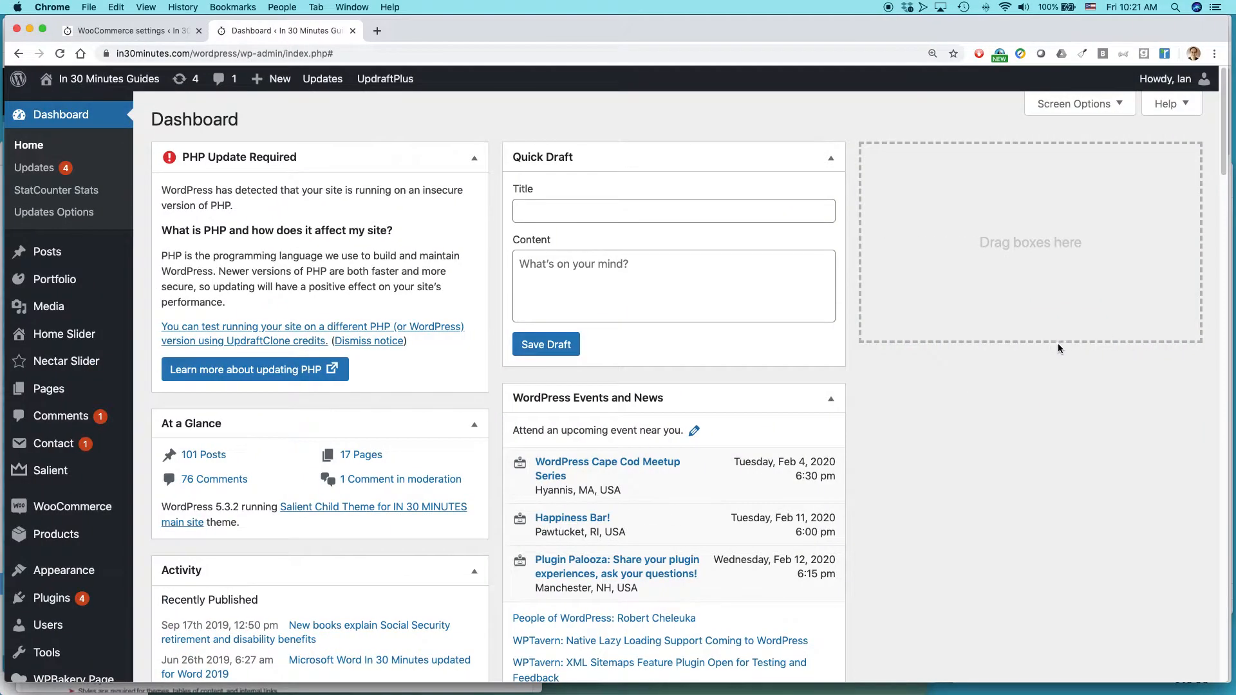
pyautogui.moveTo(999, 446)
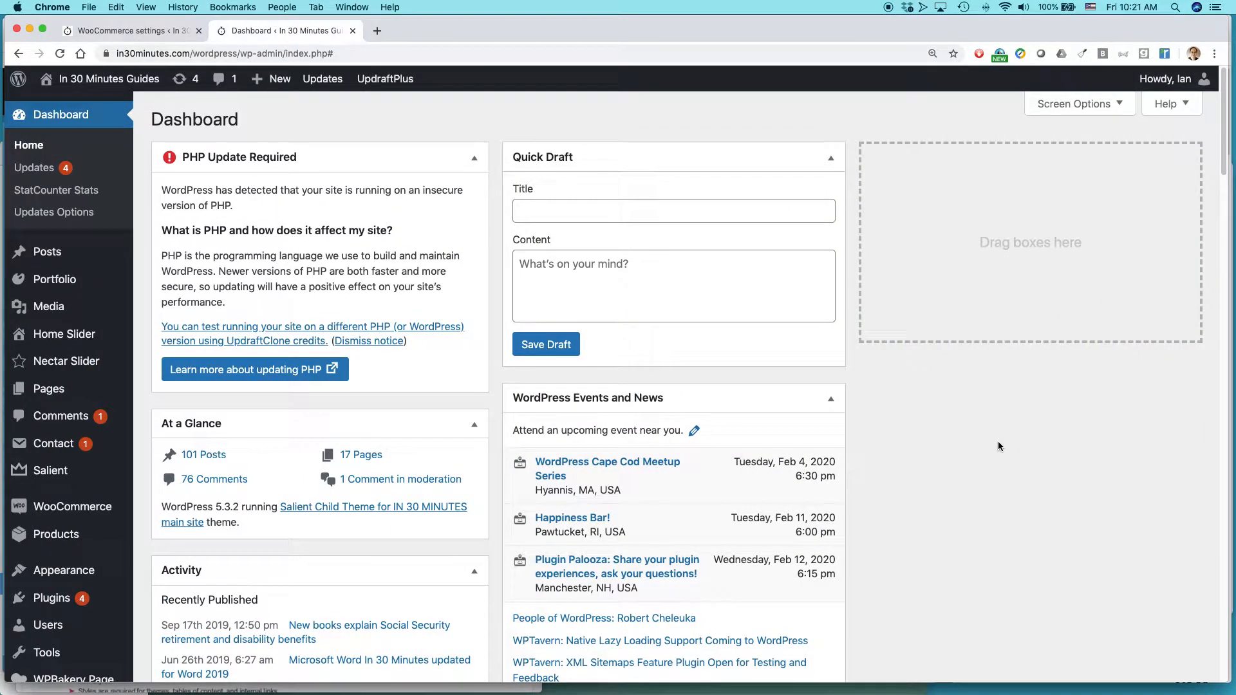
pyautogui.moveTo(1017, 410)
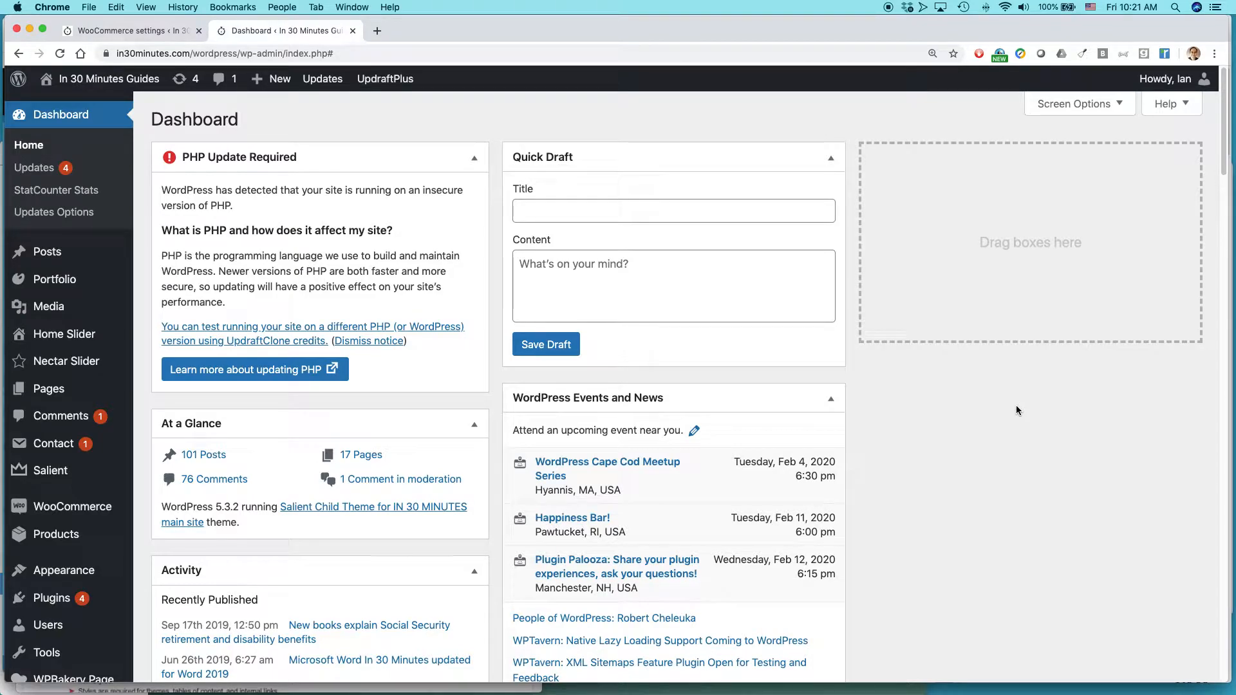
pyautogui.moveTo(1016, 405)
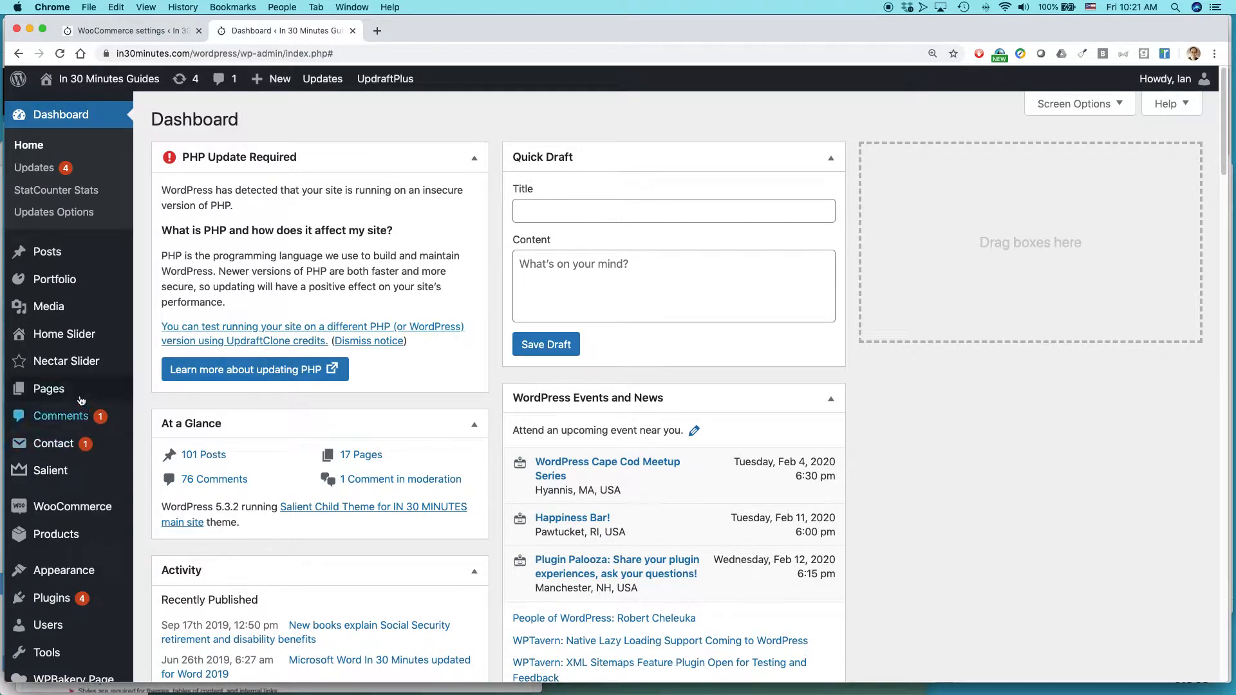
pyautogui.moveTo(51, 592)
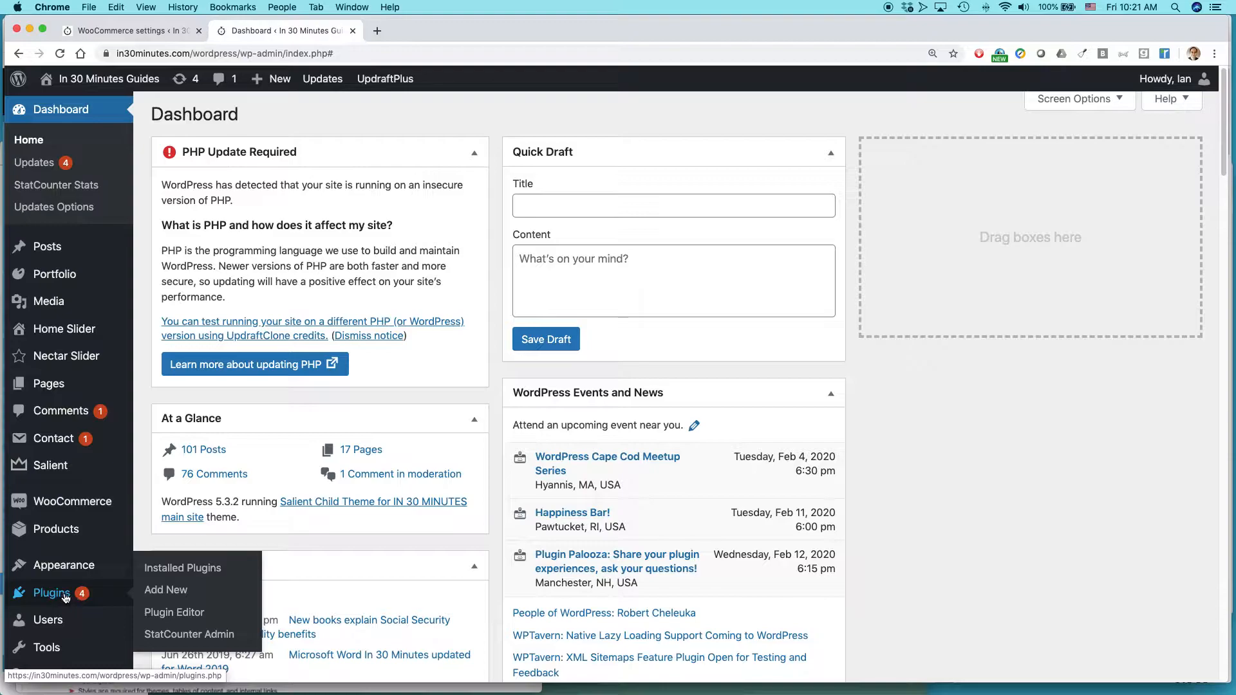
# Search the plugin directory for 'Woo store vacation' from the Add Plugins page.
pyautogui.click(166, 589)
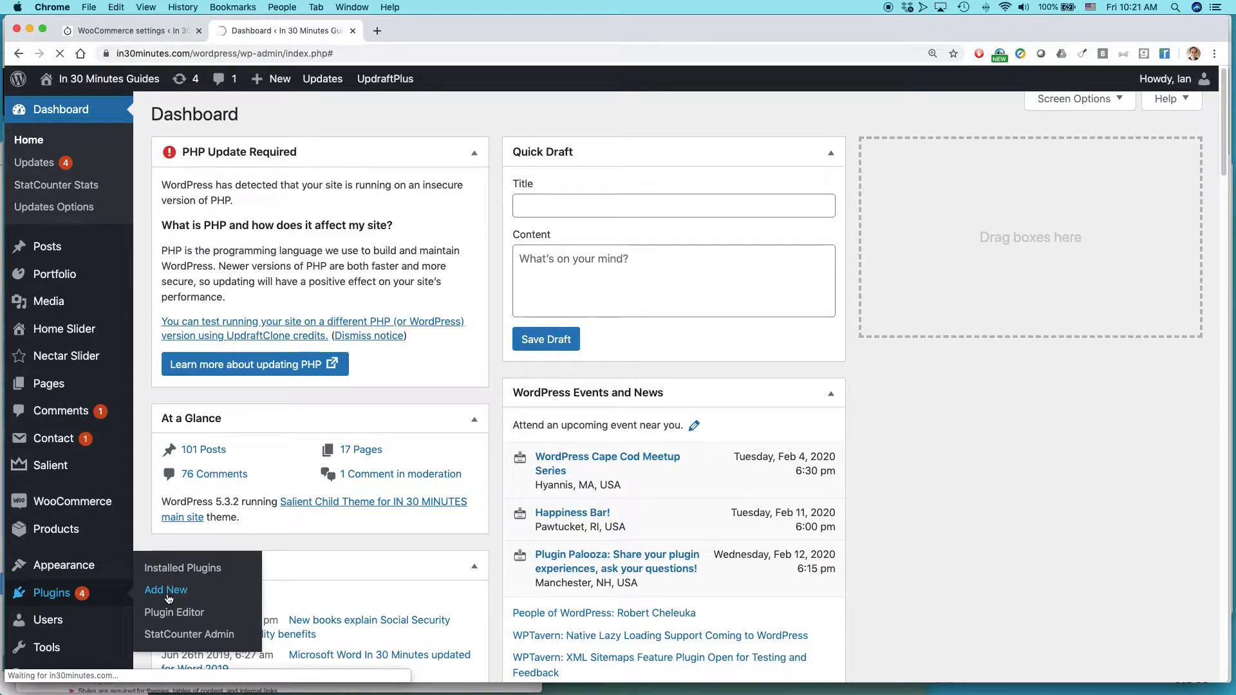
pyautogui.click(166, 590)
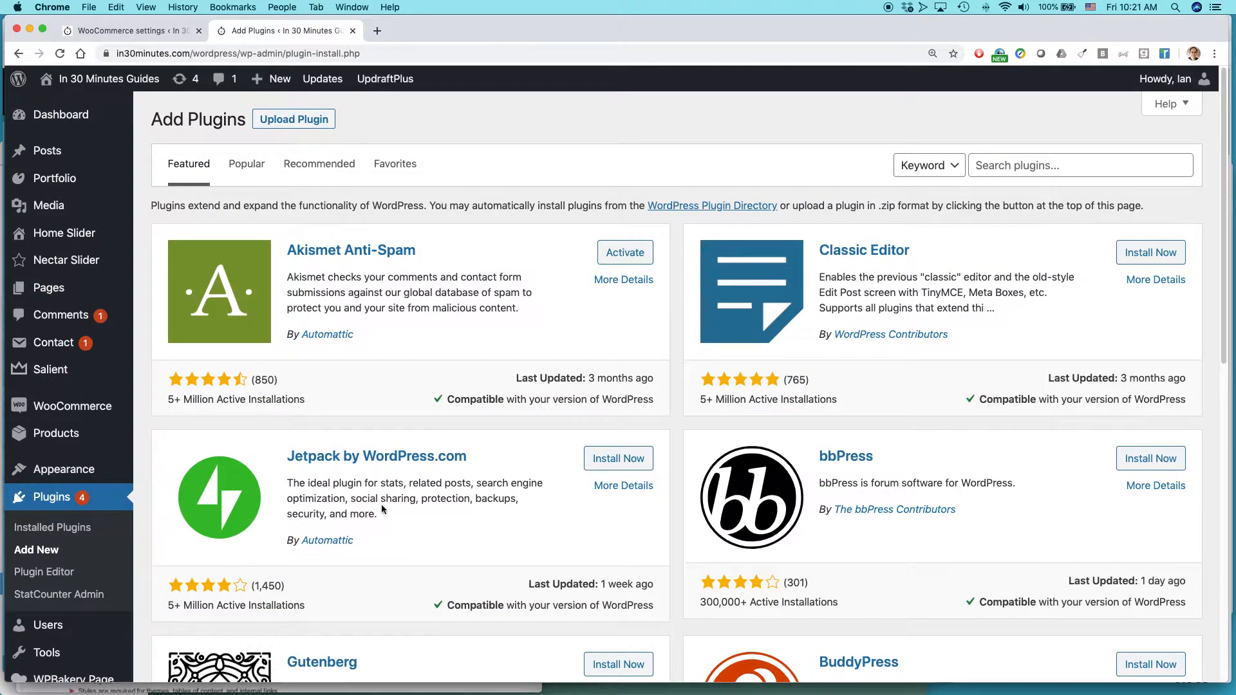
pyautogui.click(1080, 164)
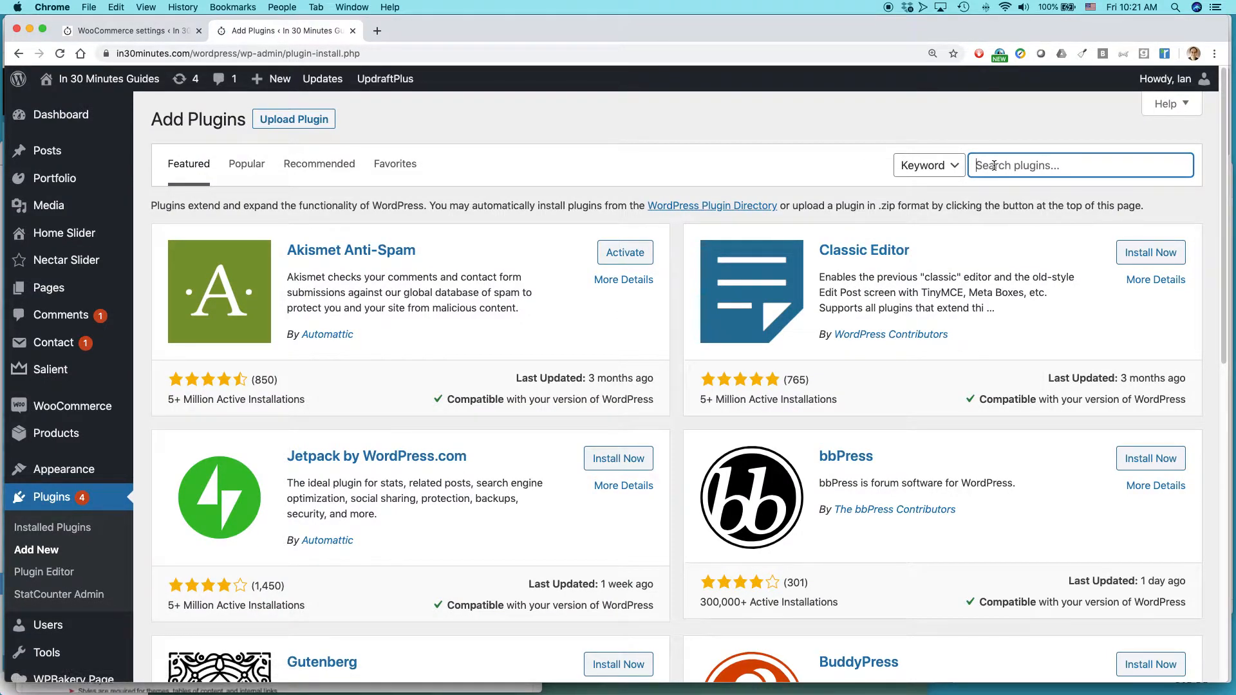
pyautogui.write('Woo store vacation')
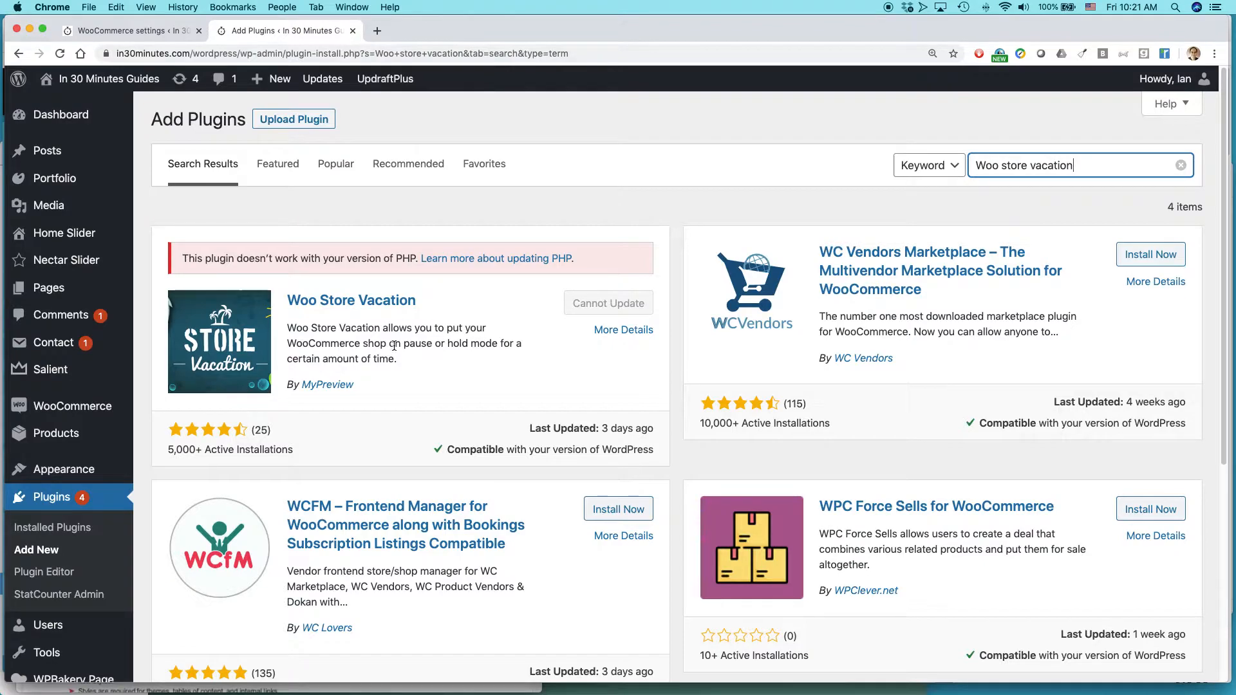
pyautogui.moveTo(422, 375)
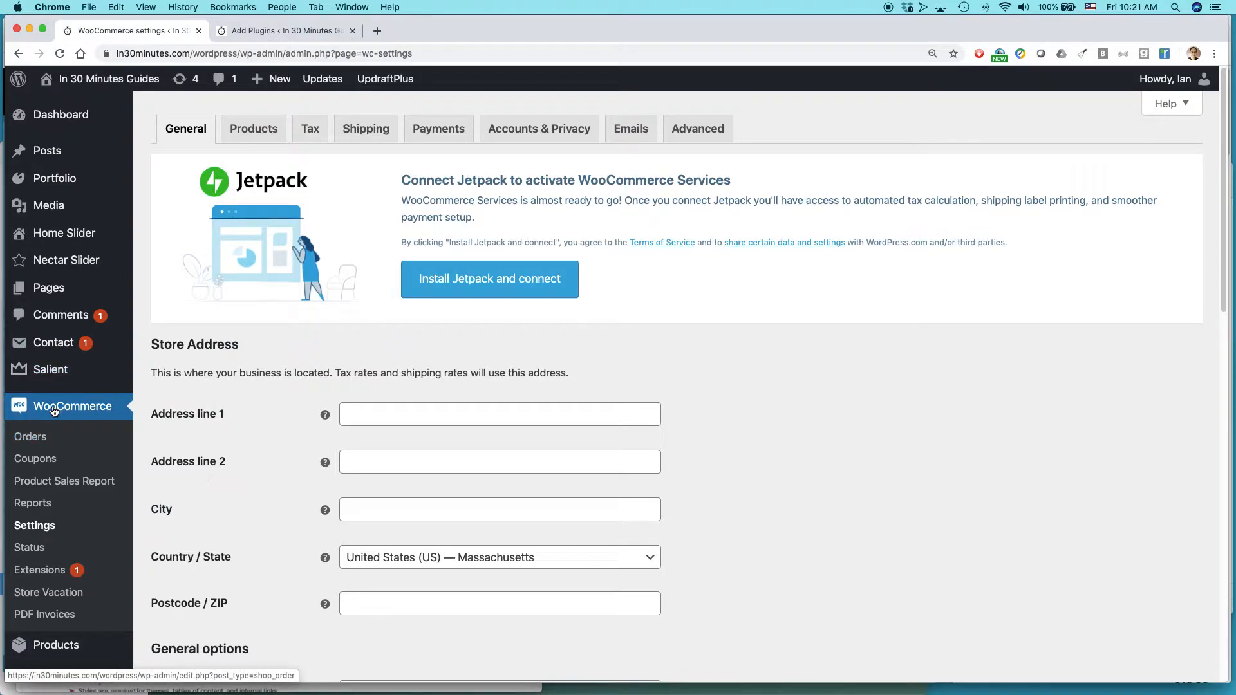
pyautogui.moveTo(48, 592)
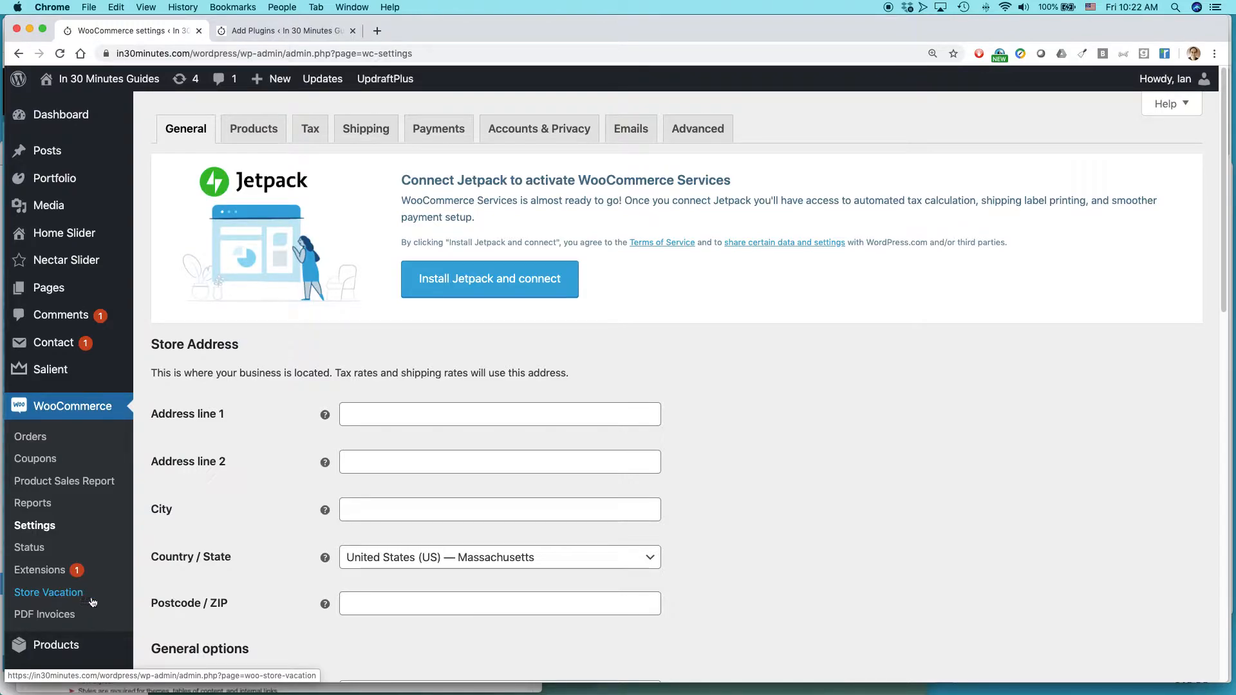
pyautogui.moveTo(69, 598)
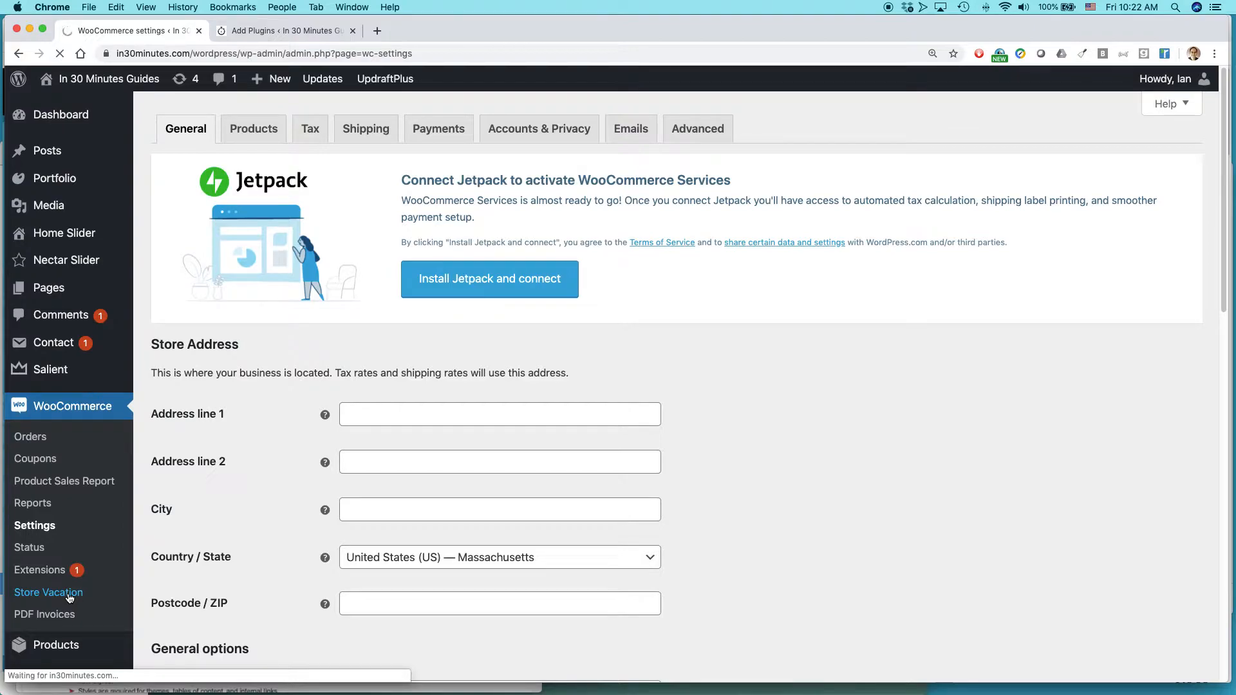
# Go to the Store Vacation settings under the WooCommerce menu.
pyautogui.click(49, 592)
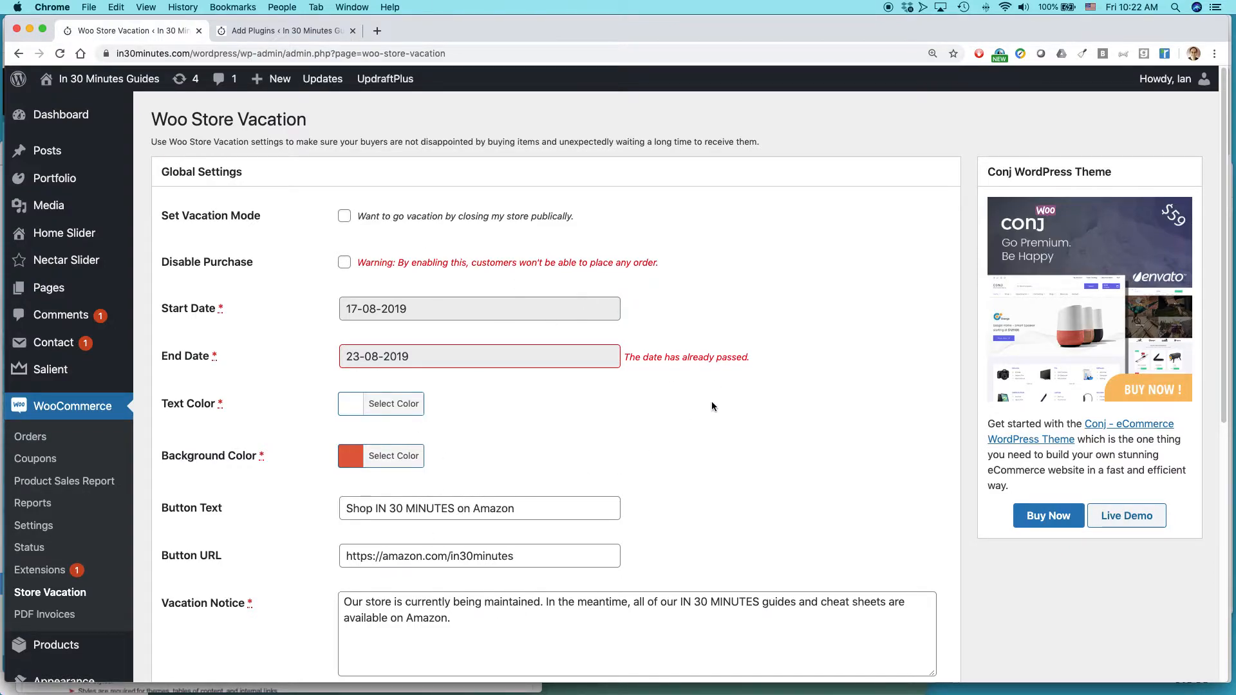
# Enable Set Vacation Mode and Disable Purchase, then reach the Start Date field.
pyautogui.scroll(-3)
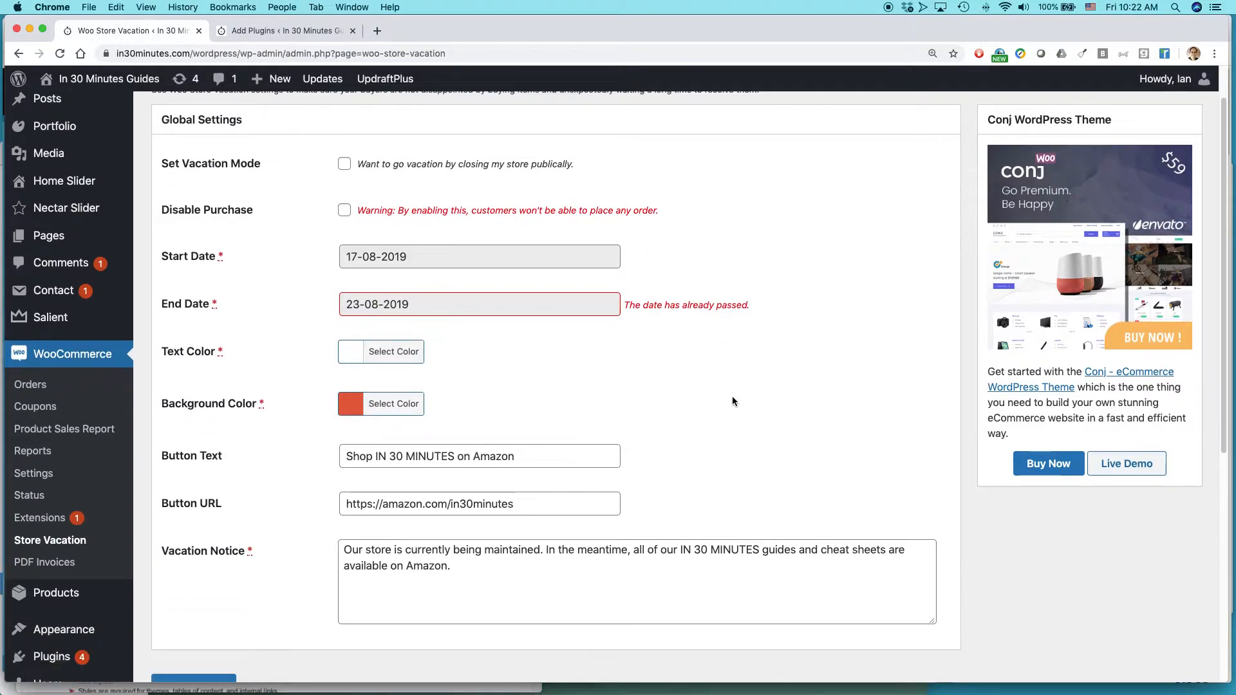
pyautogui.moveTo(695, 375)
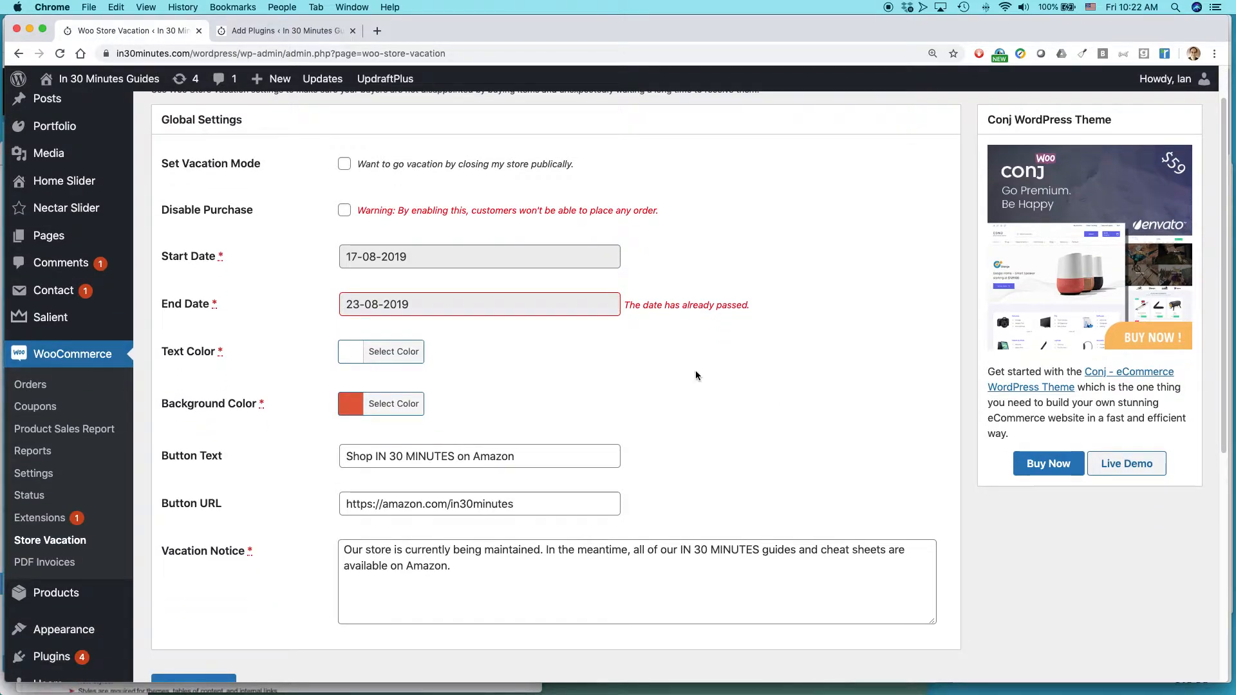
pyautogui.moveTo(344, 164)
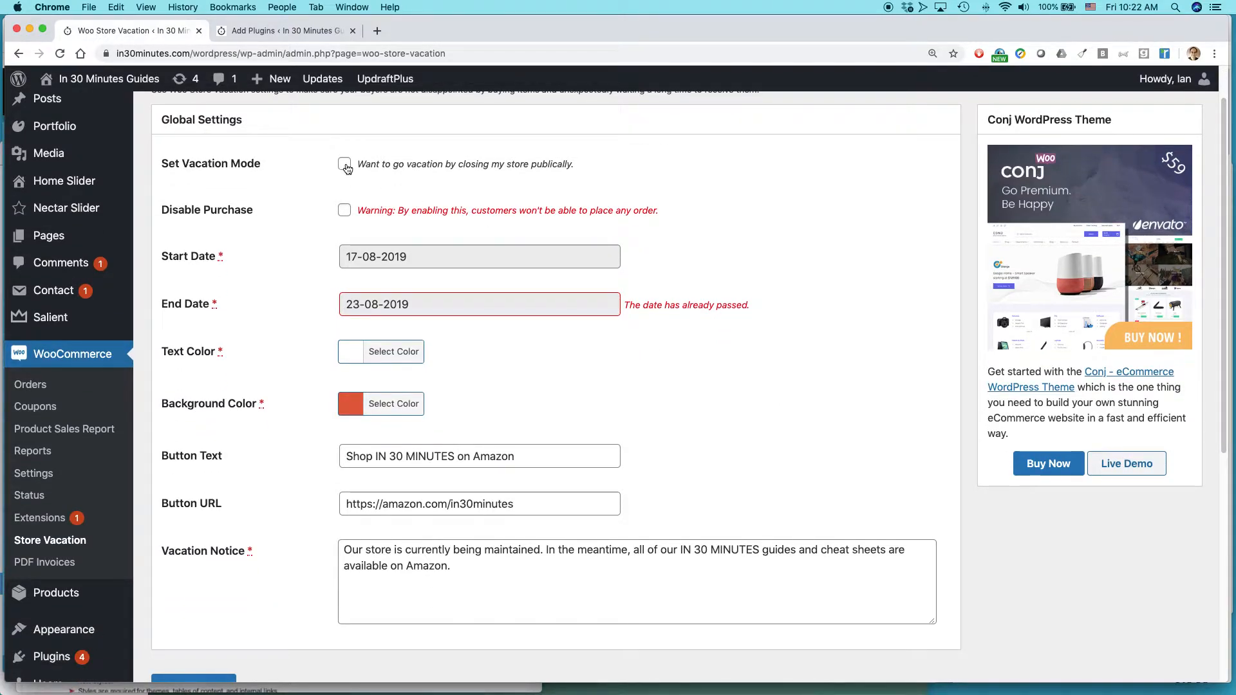
pyautogui.click(344, 163)
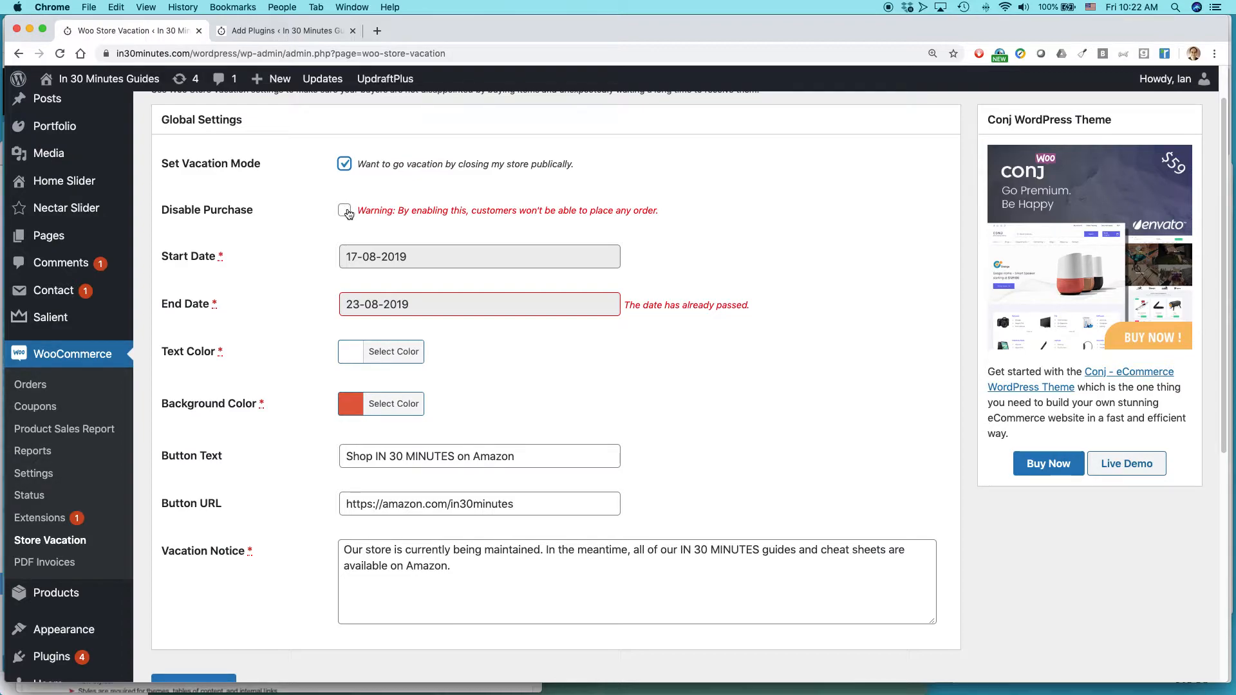
pyautogui.click(345, 210)
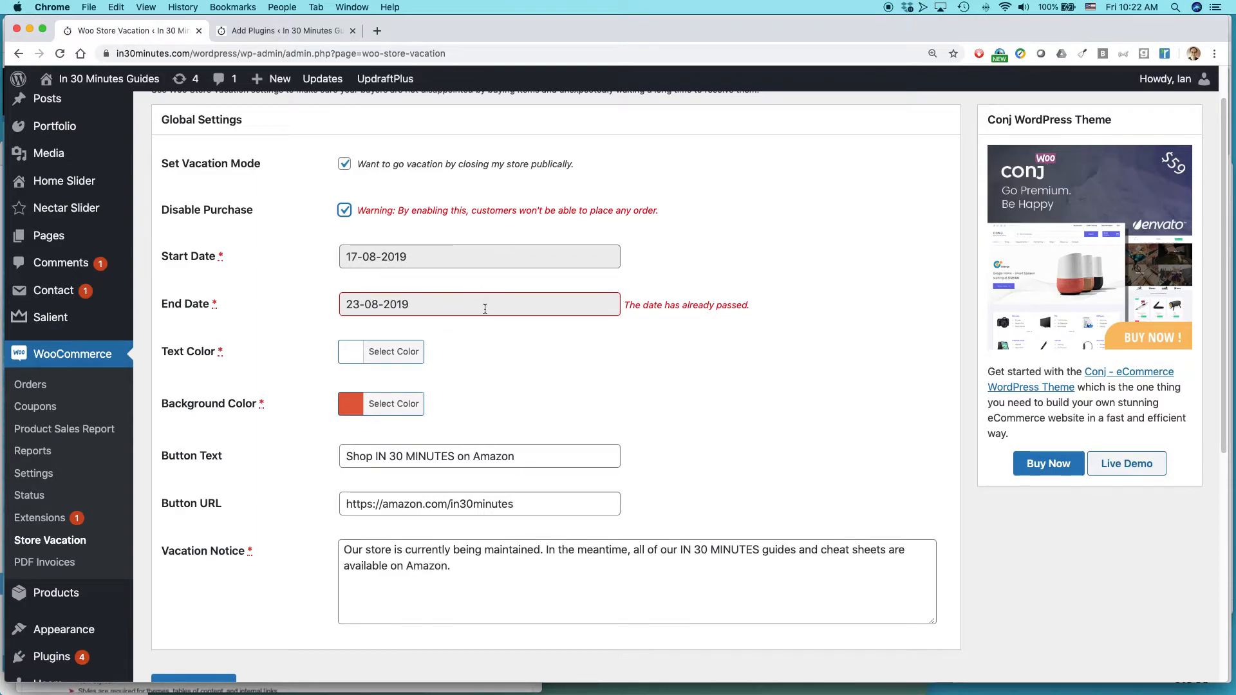
pyautogui.moveTo(386, 293)
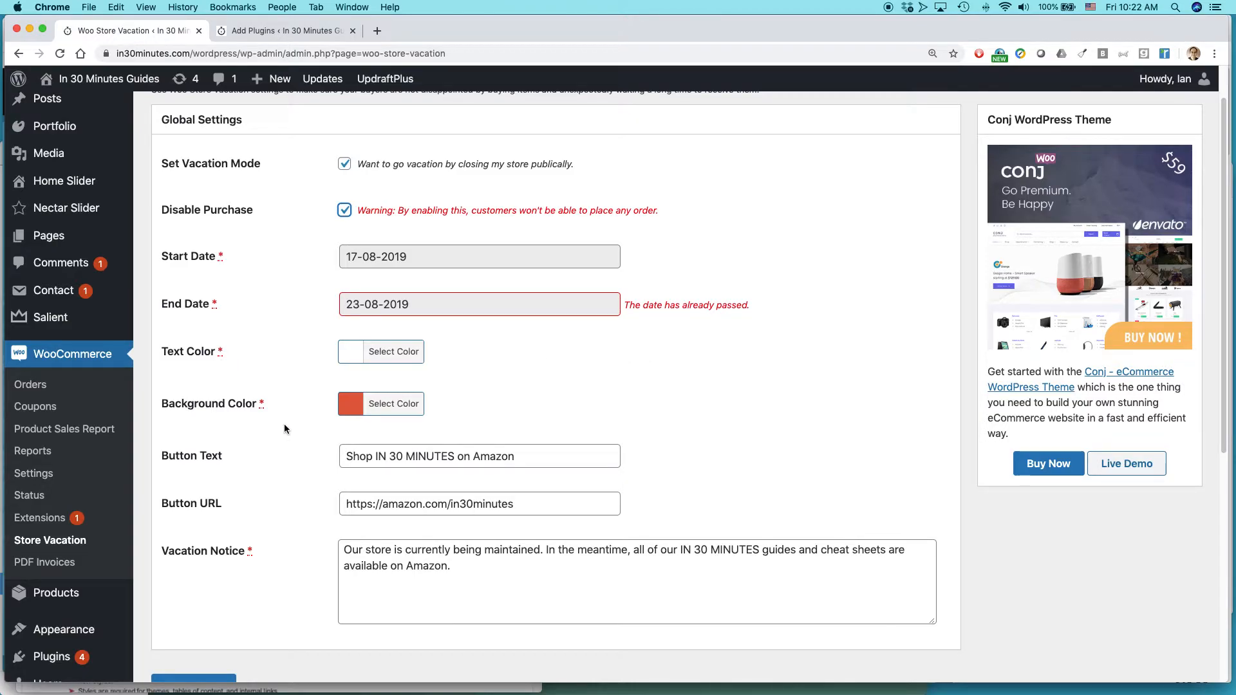
pyautogui.scroll(-3)
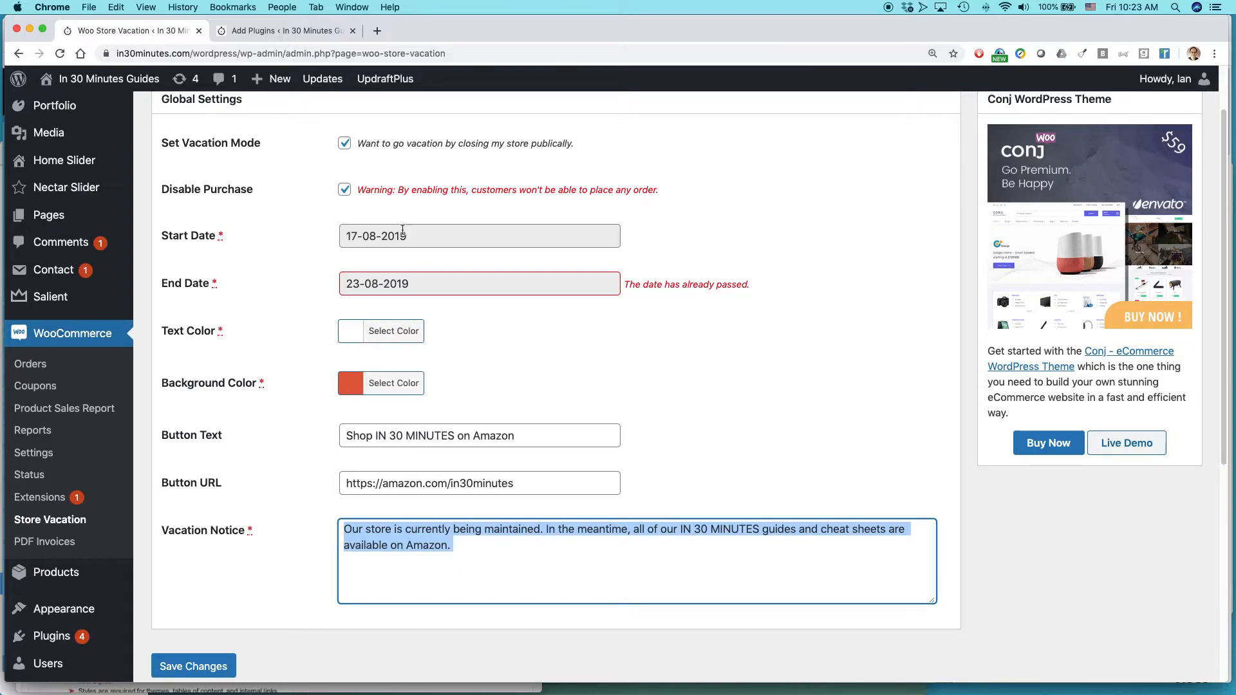
pyautogui.click(479, 235)
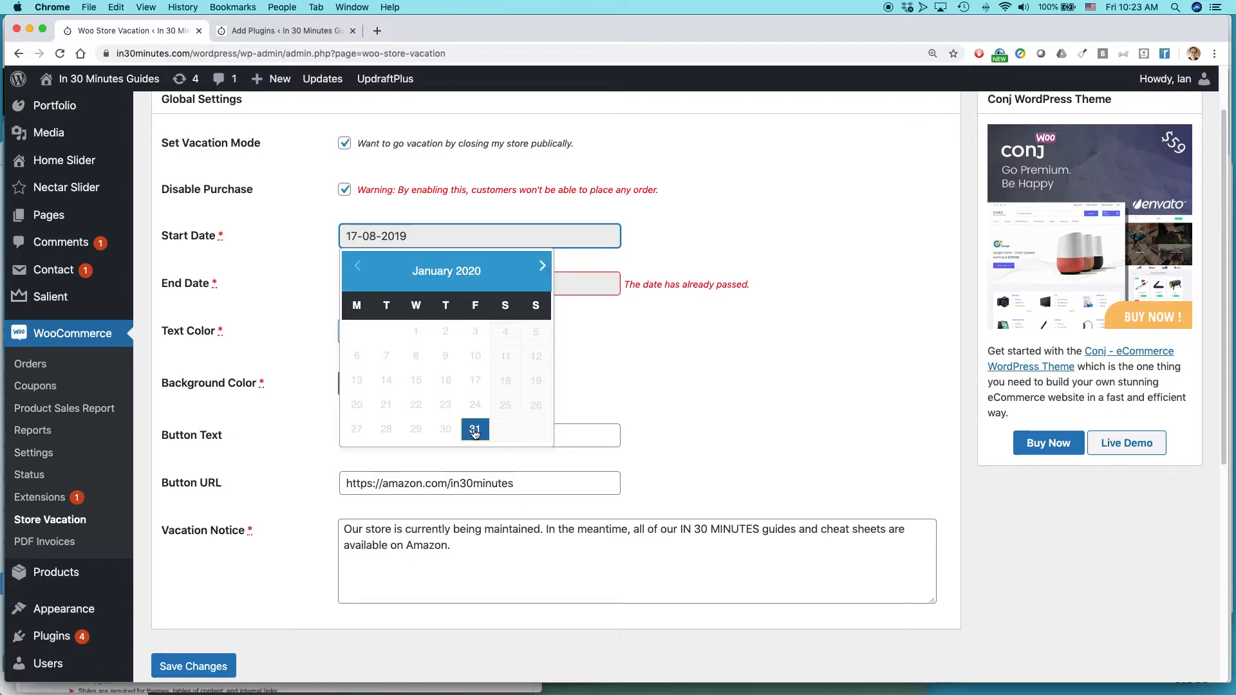
# Set the vacation start date to 31-01-2020 with end date 09-02-2020 and save the settings.
pyautogui.click(475, 427)
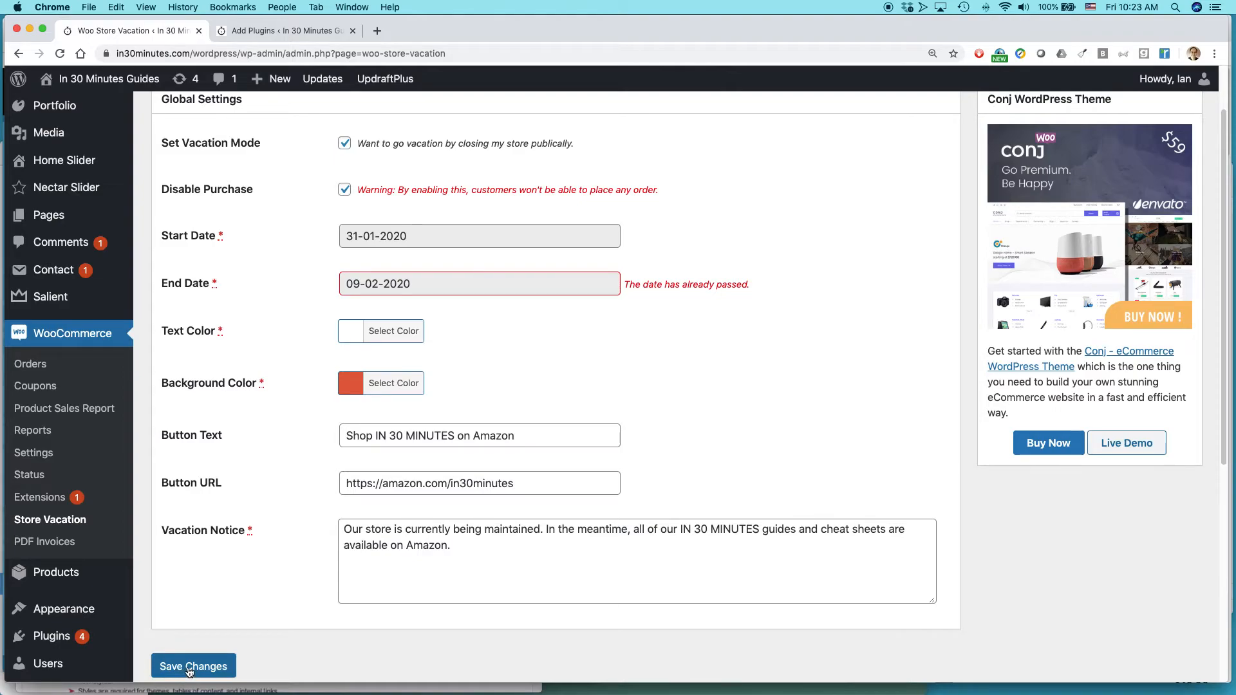
pyautogui.click(193, 665)
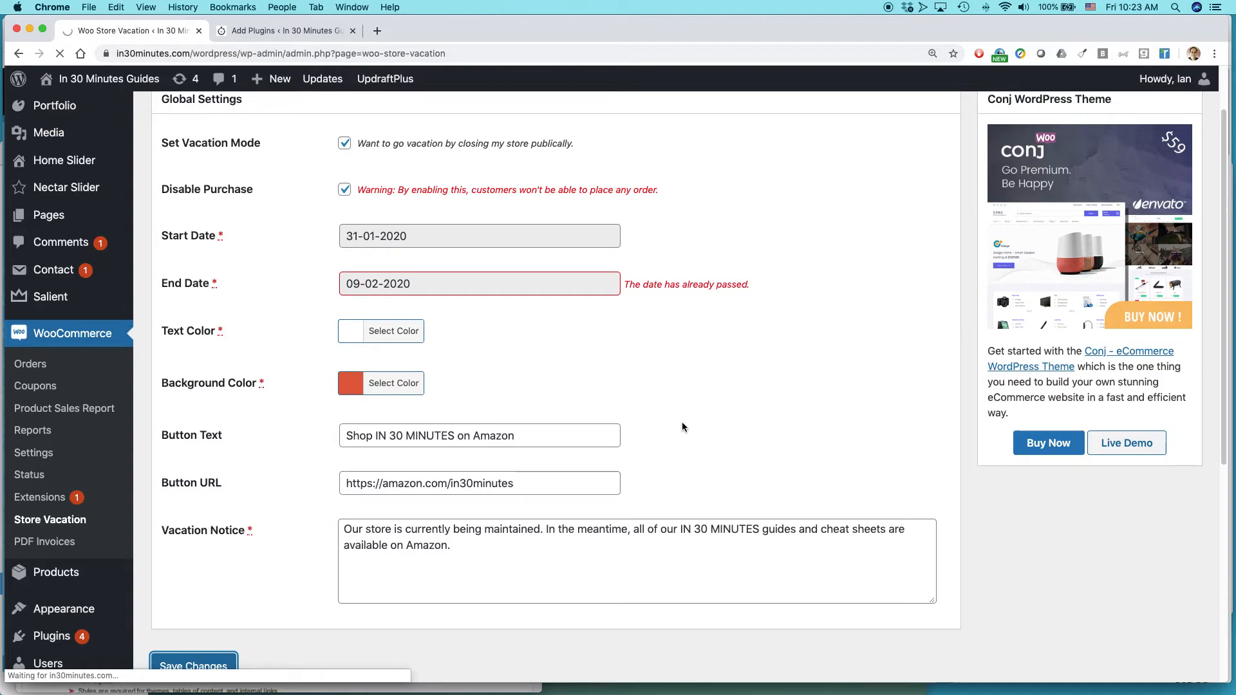
pyautogui.click(193, 666)
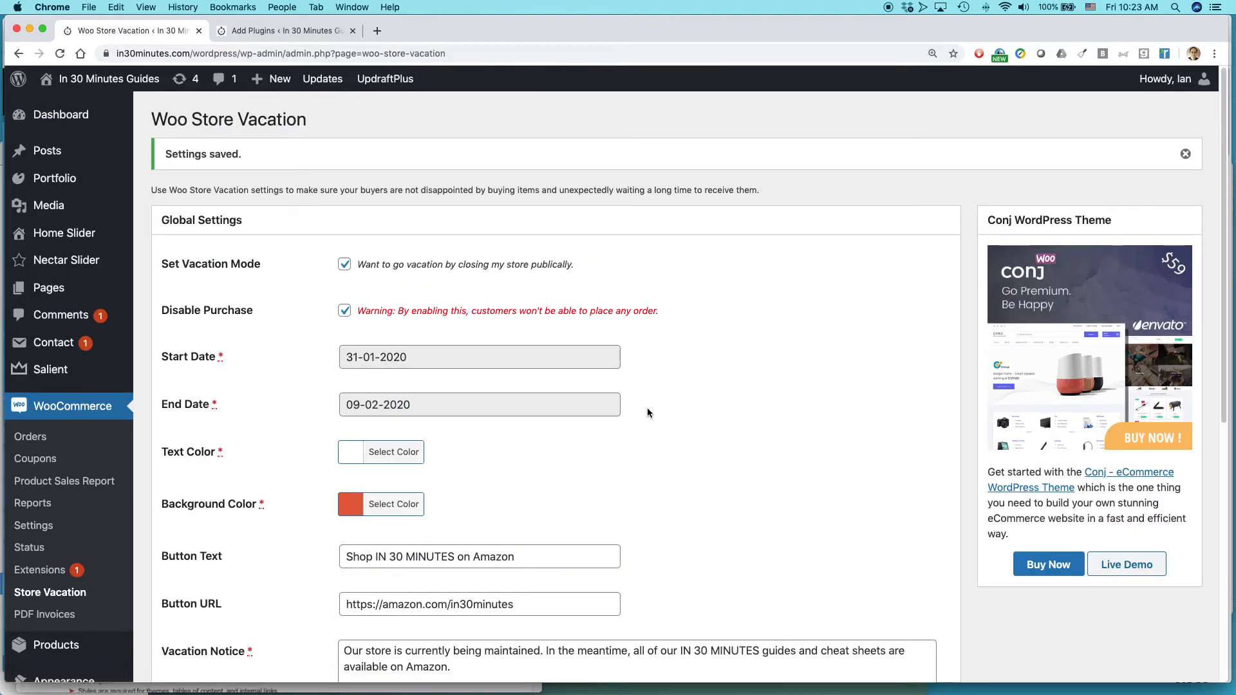
pyautogui.scroll(-3)
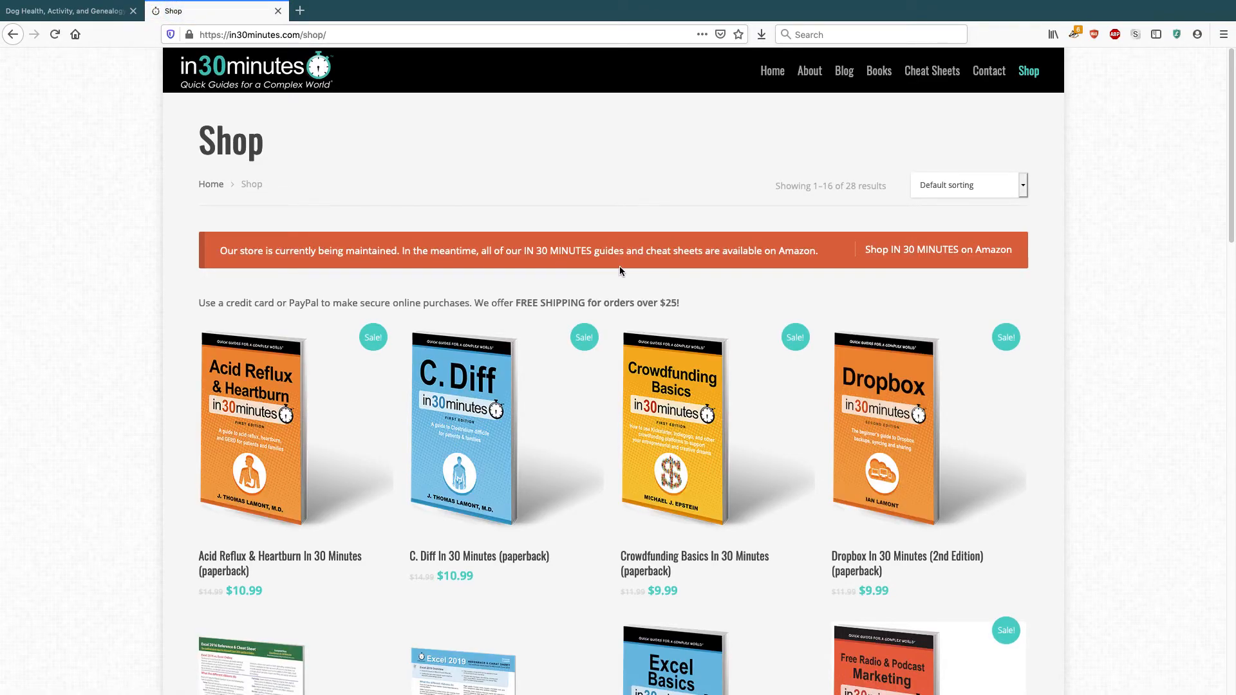
pyautogui.moveTo(924, 252)
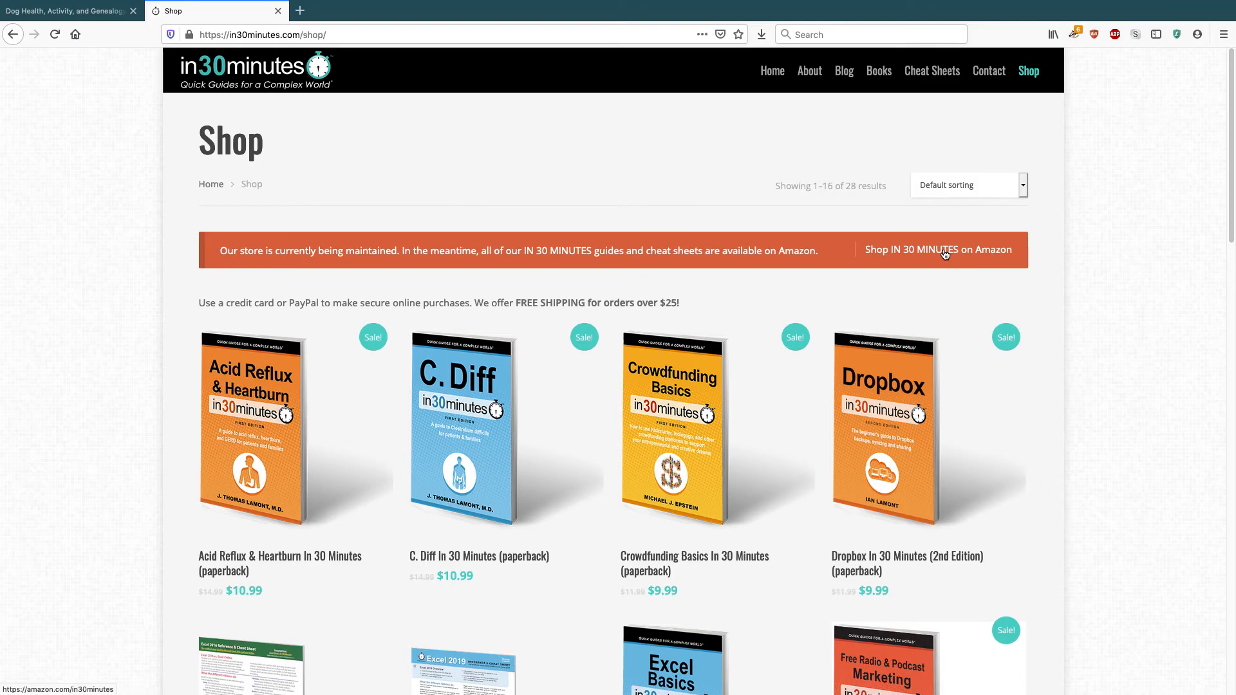
pyautogui.moveTo(1111, 242)
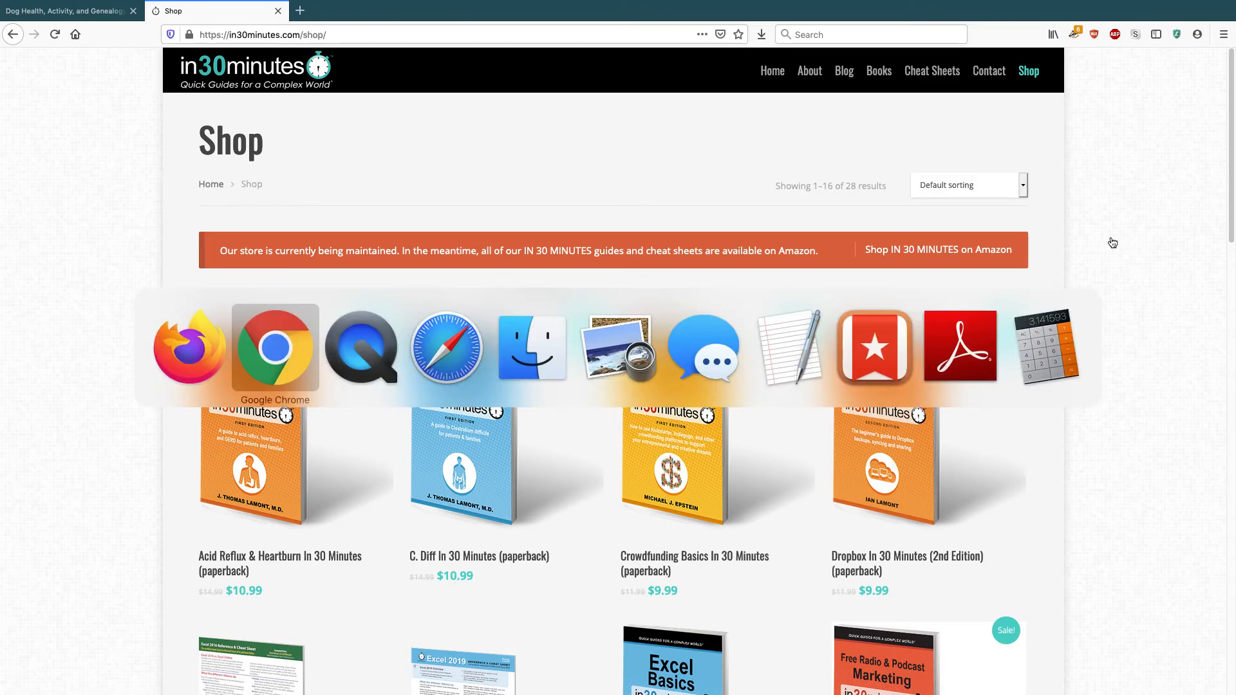
pyautogui.moveTo(446, 347)
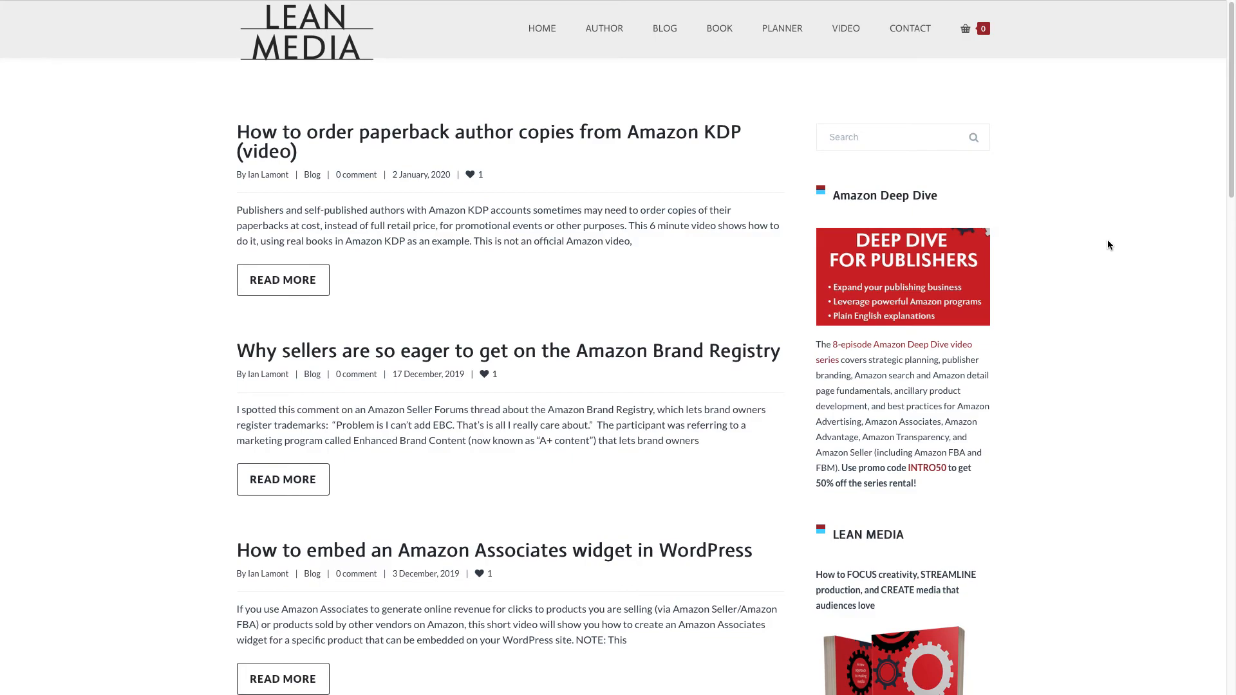
pyautogui.moveTo(1092, 245)
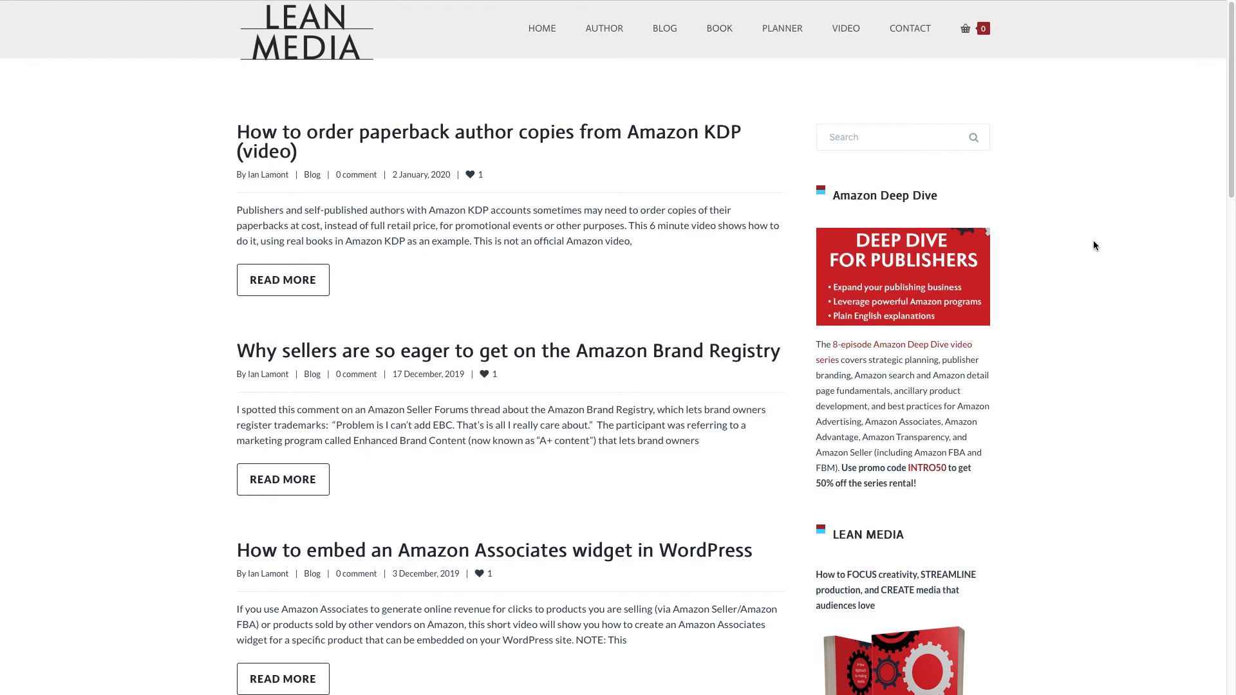
pyautogui.moveTo(1094, 251)
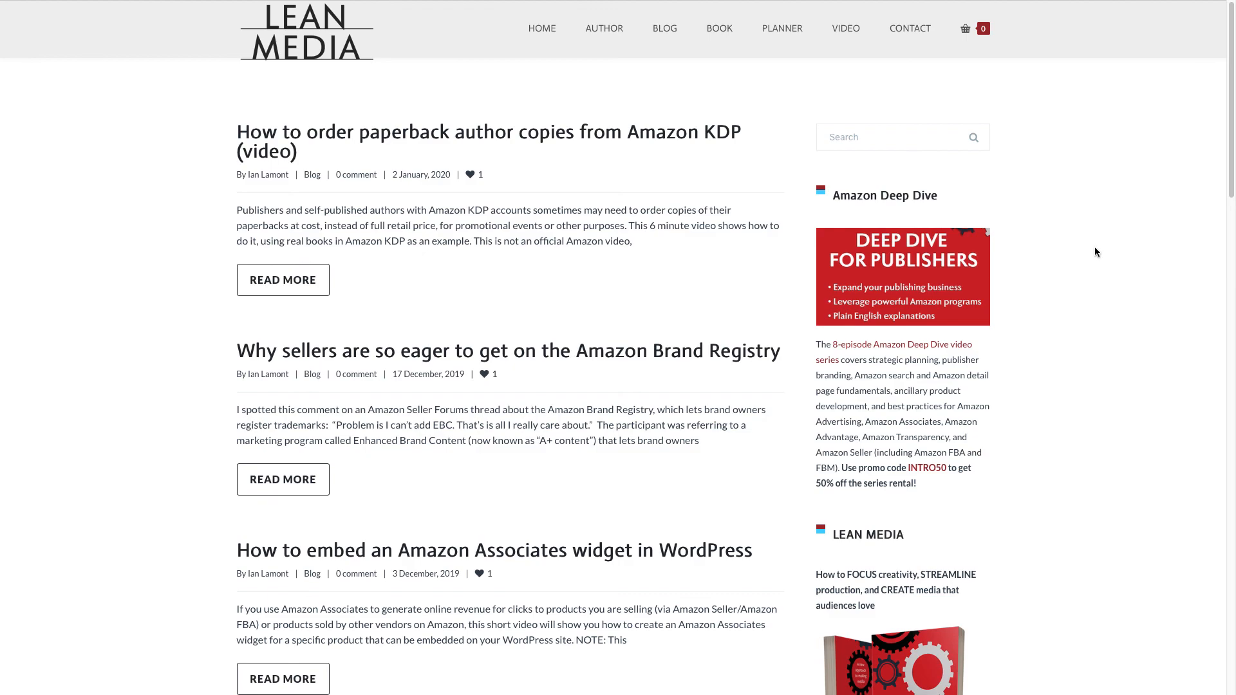